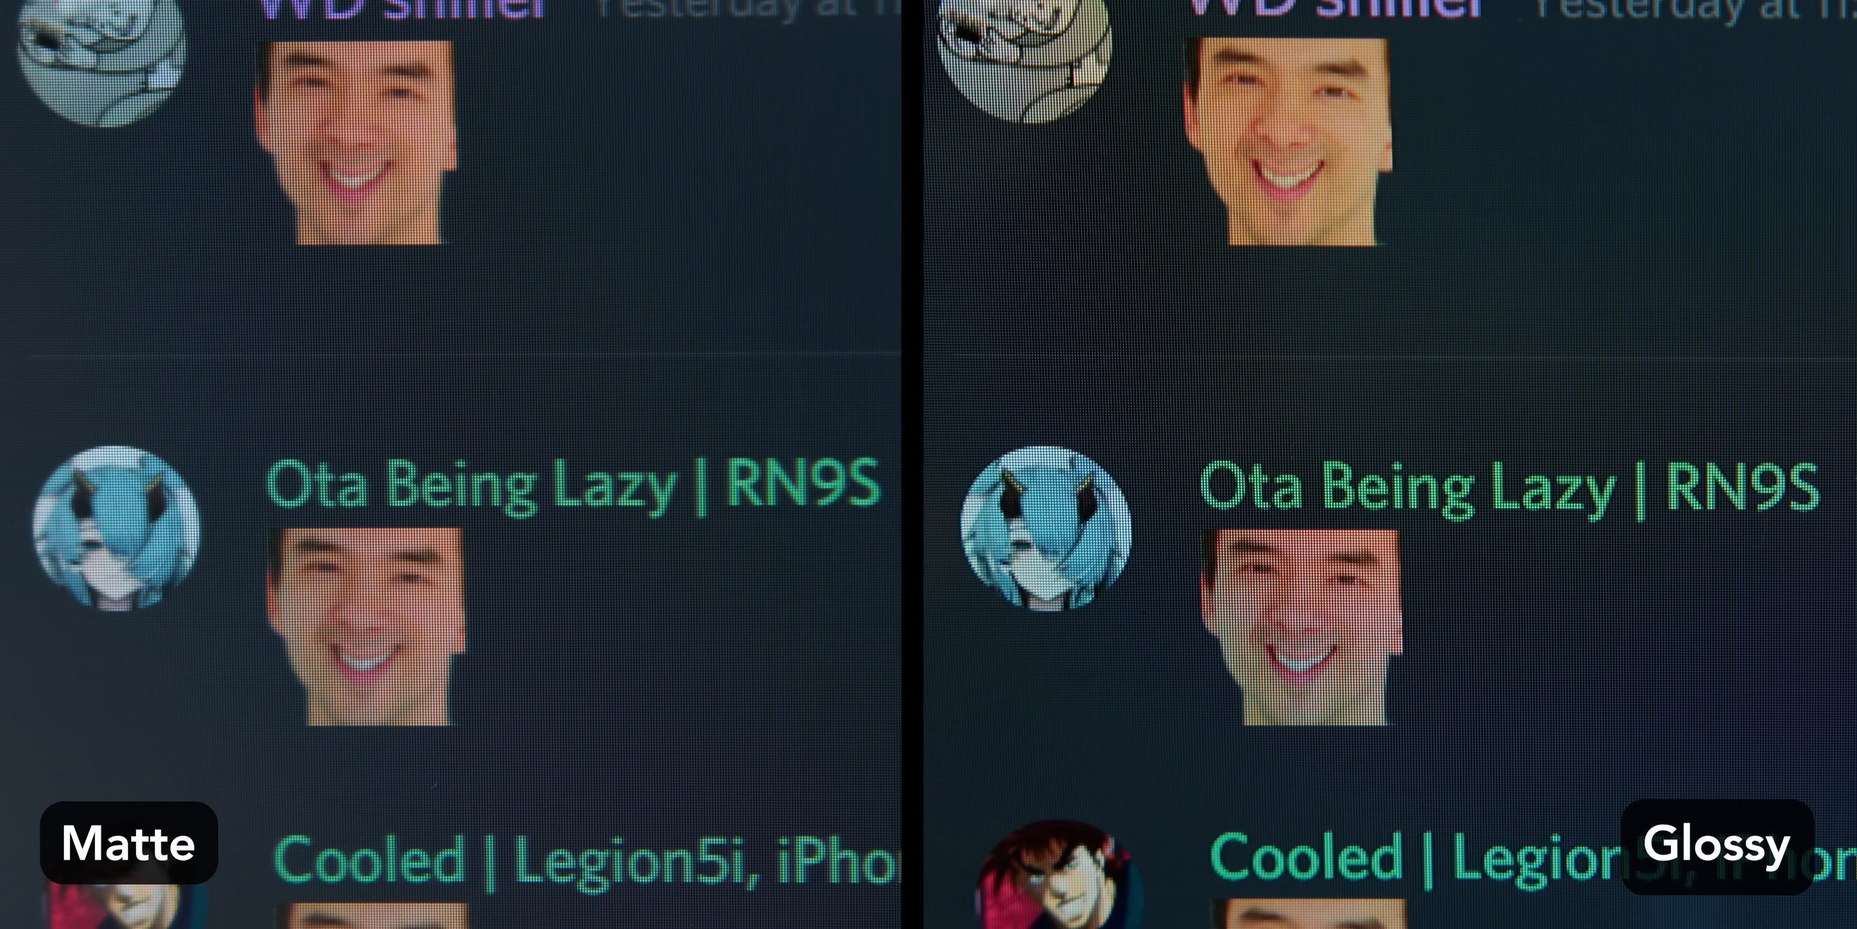
Scroll down the Newegg 'gaming screen' results and enter the text 'did it actual'.
{"action": "scroll", "scroll_direction": "down", "scroll_amount": 3}
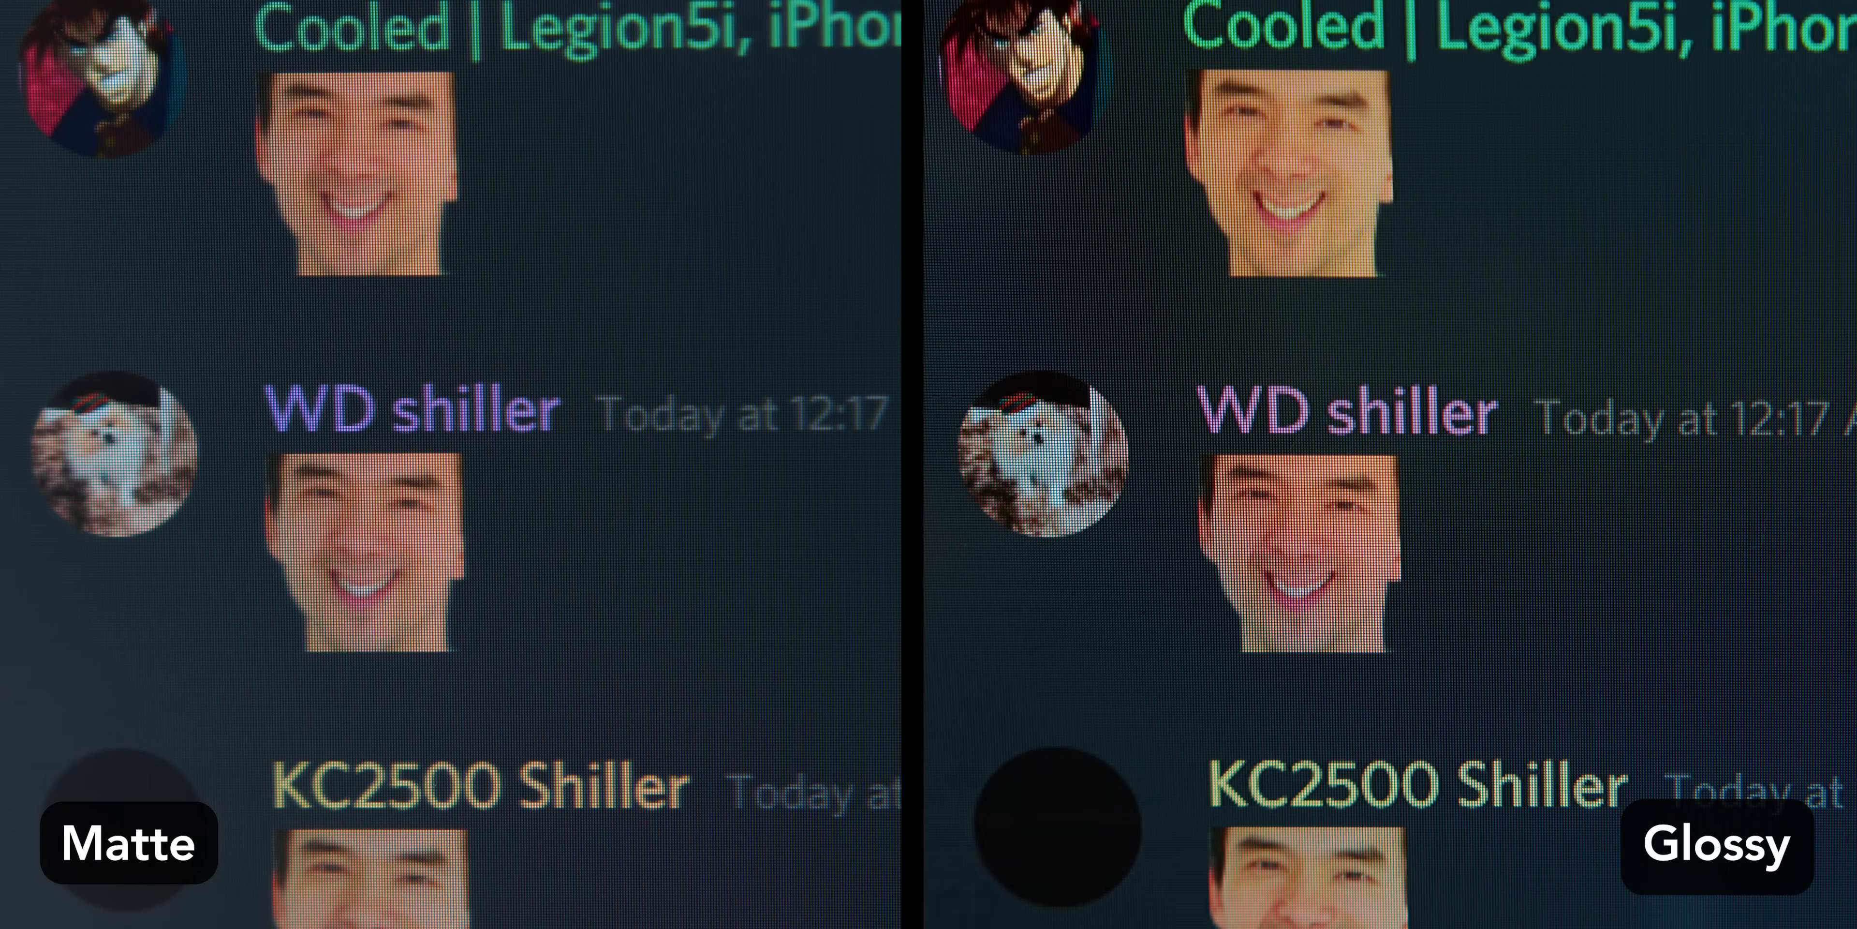
{"action": "scroll", "scroll_direction": "down", "scroll_amount": 3}
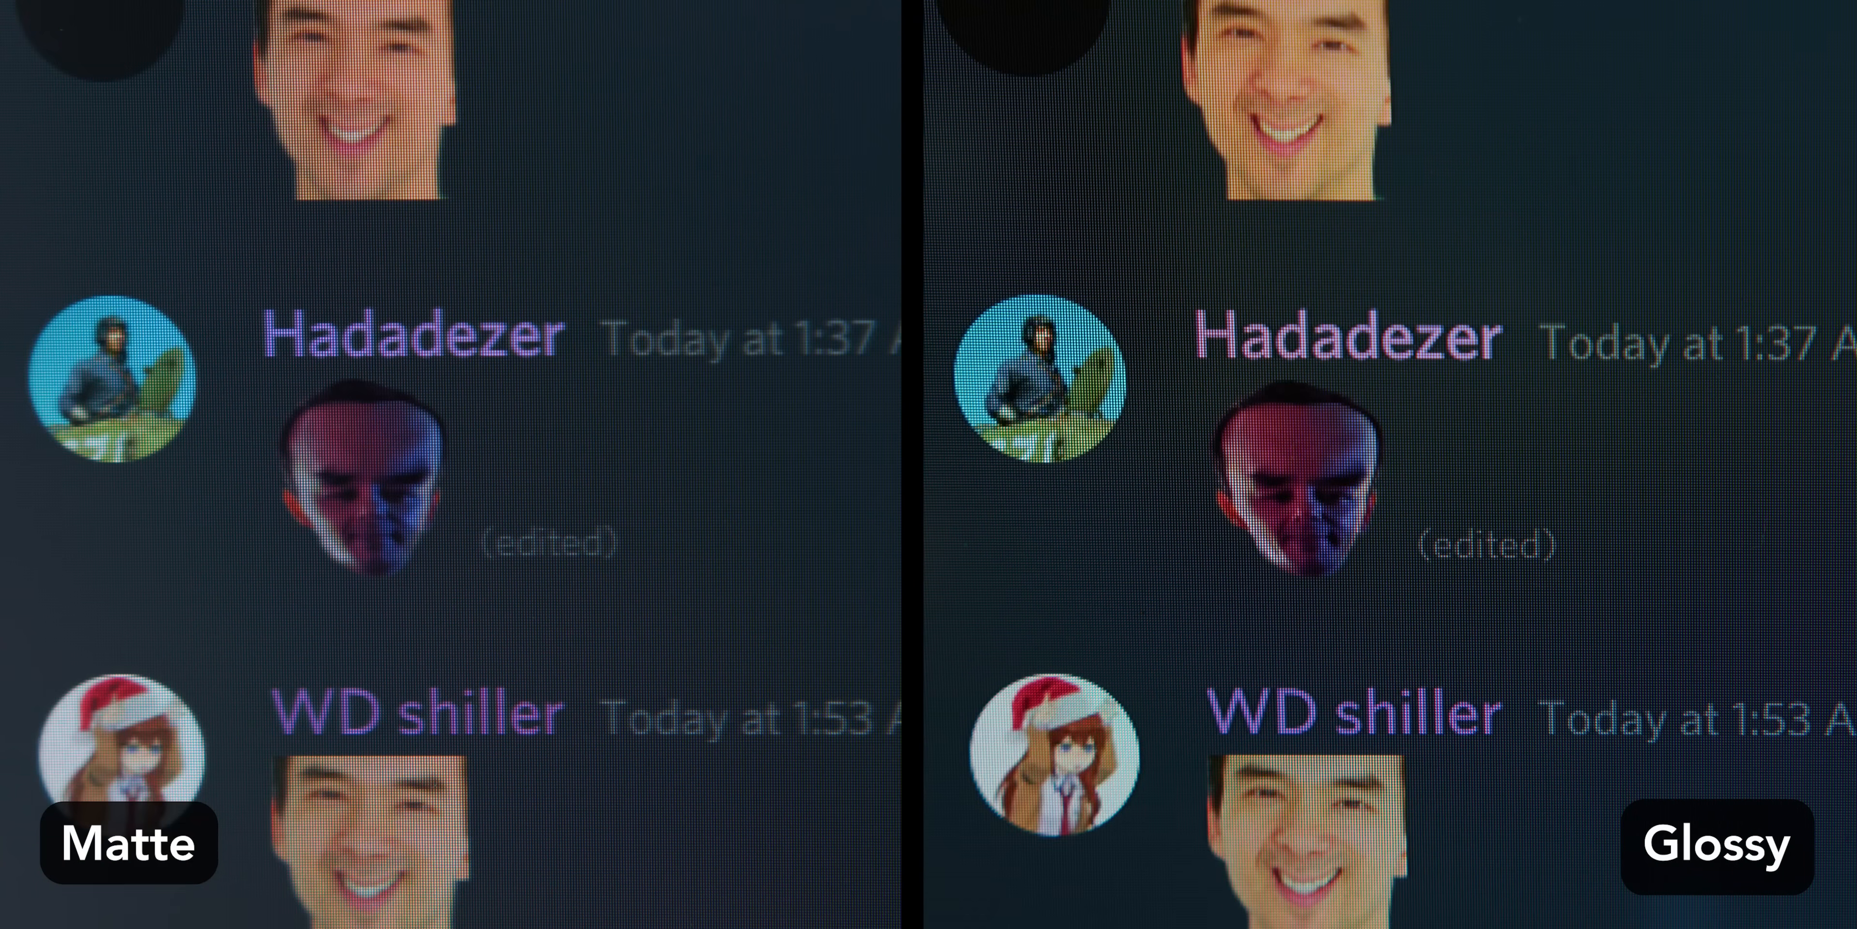
{"action": "scroll", "scroll_direction": "down", "scroll_amount": 3}
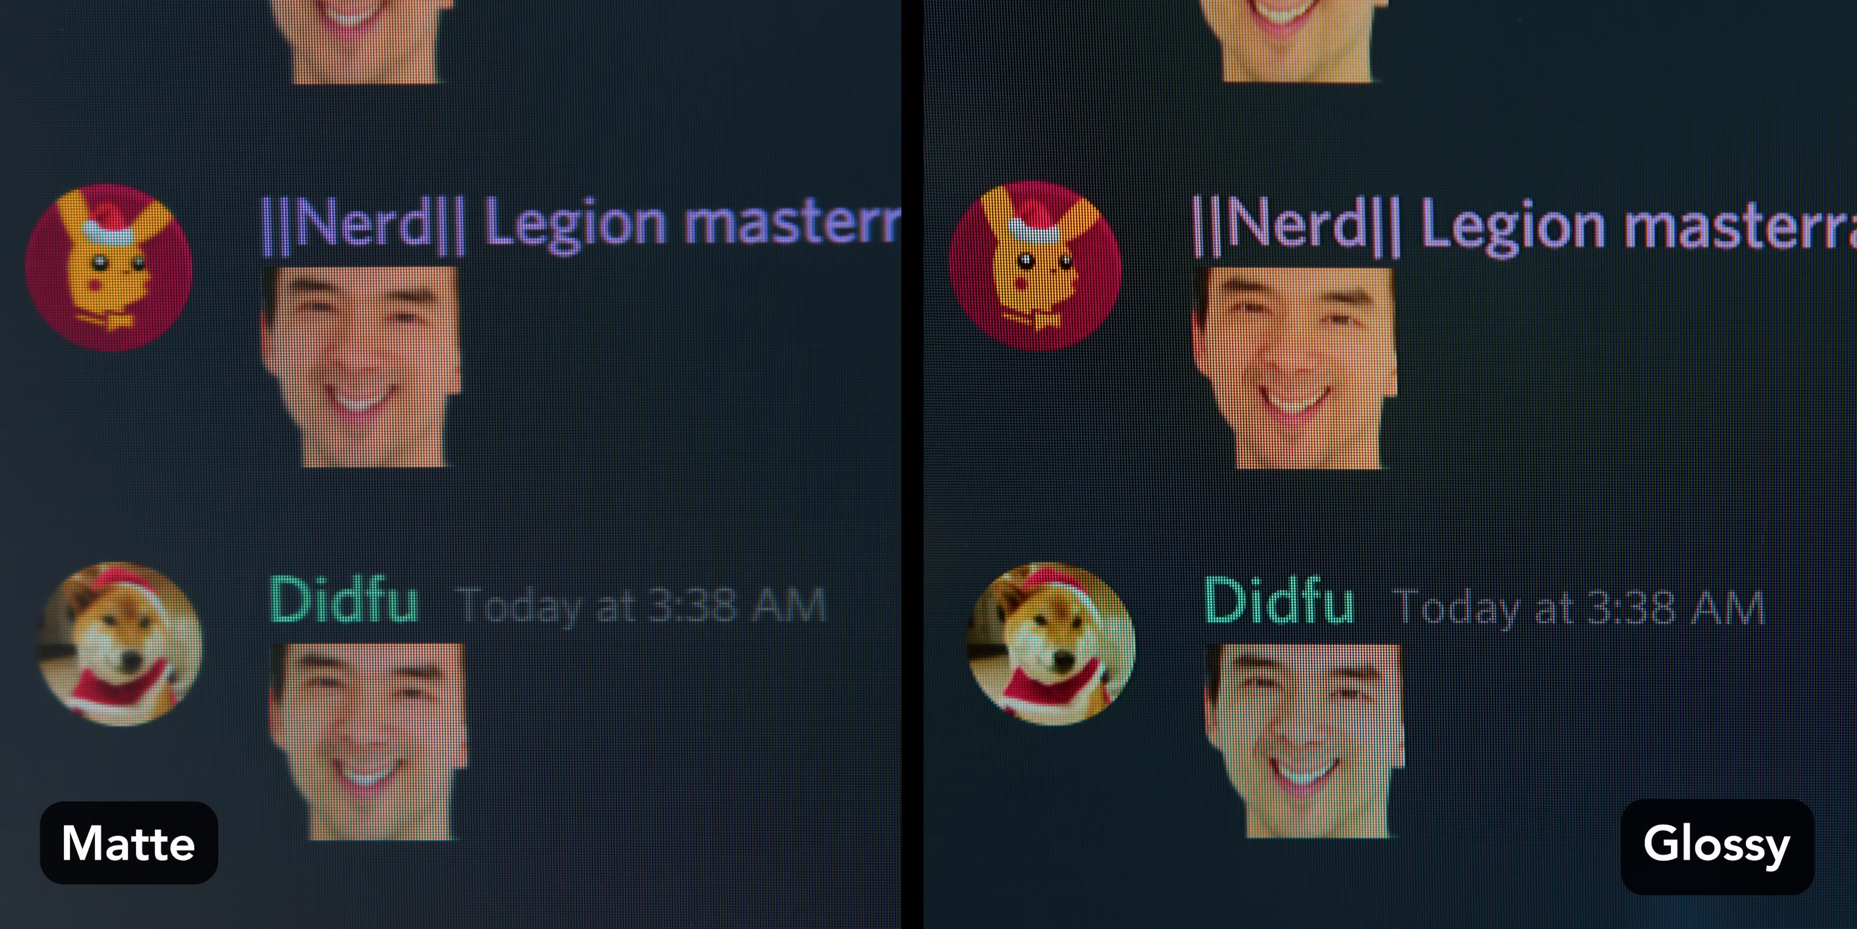
{"action": "scroll", "scroll_direction": "down", "scroll_amount": 3}
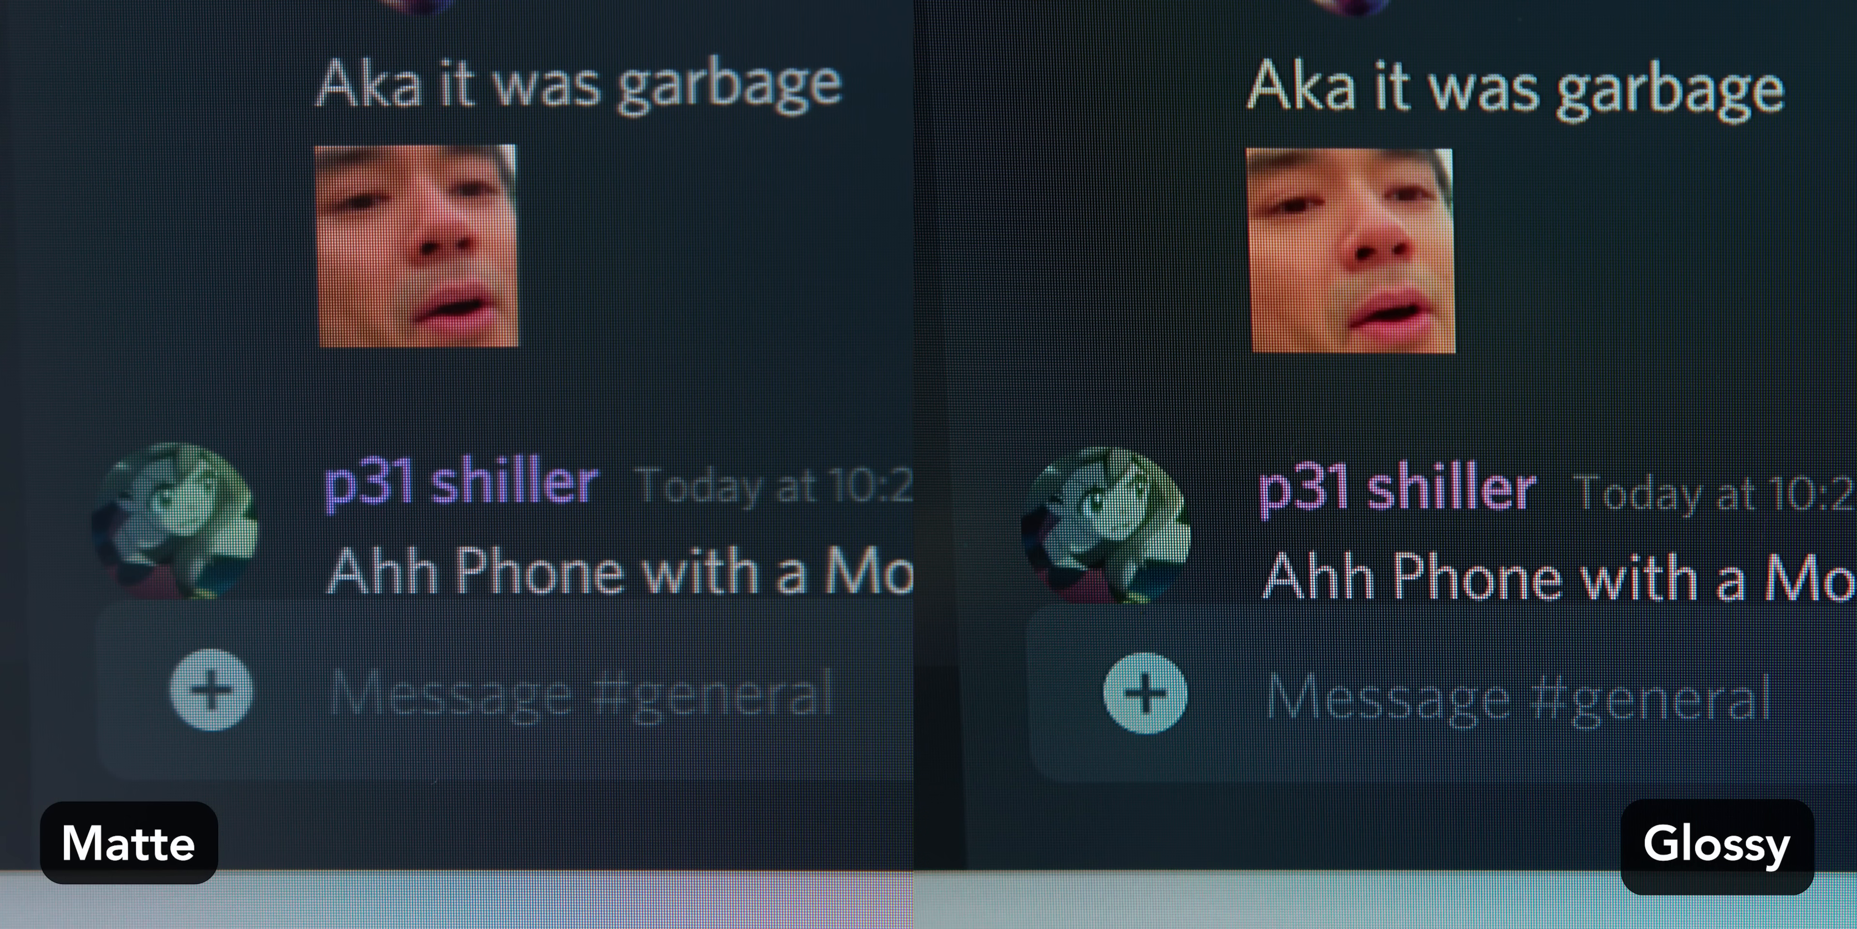
{"action": "type", "text": "did it actual"}
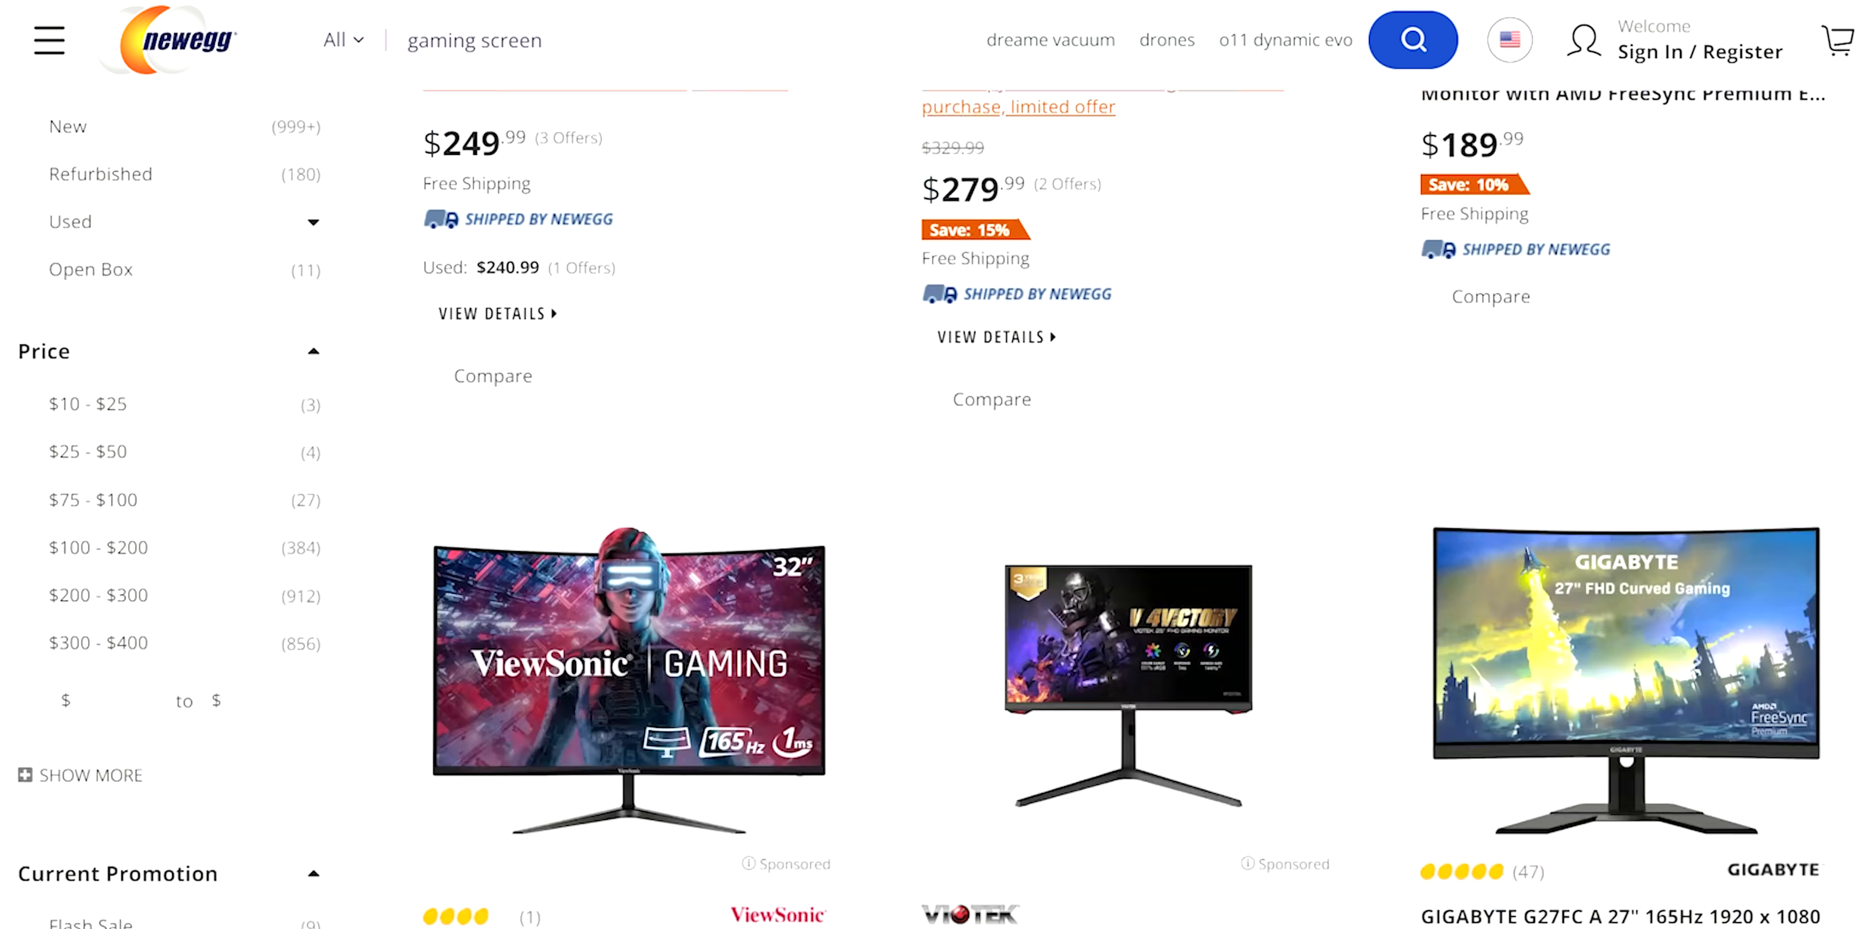
Scroll further down the Newegg gaming screen listings.
{"action": "scroll", "scroll_direction": "down", "scroll_amount": 3}
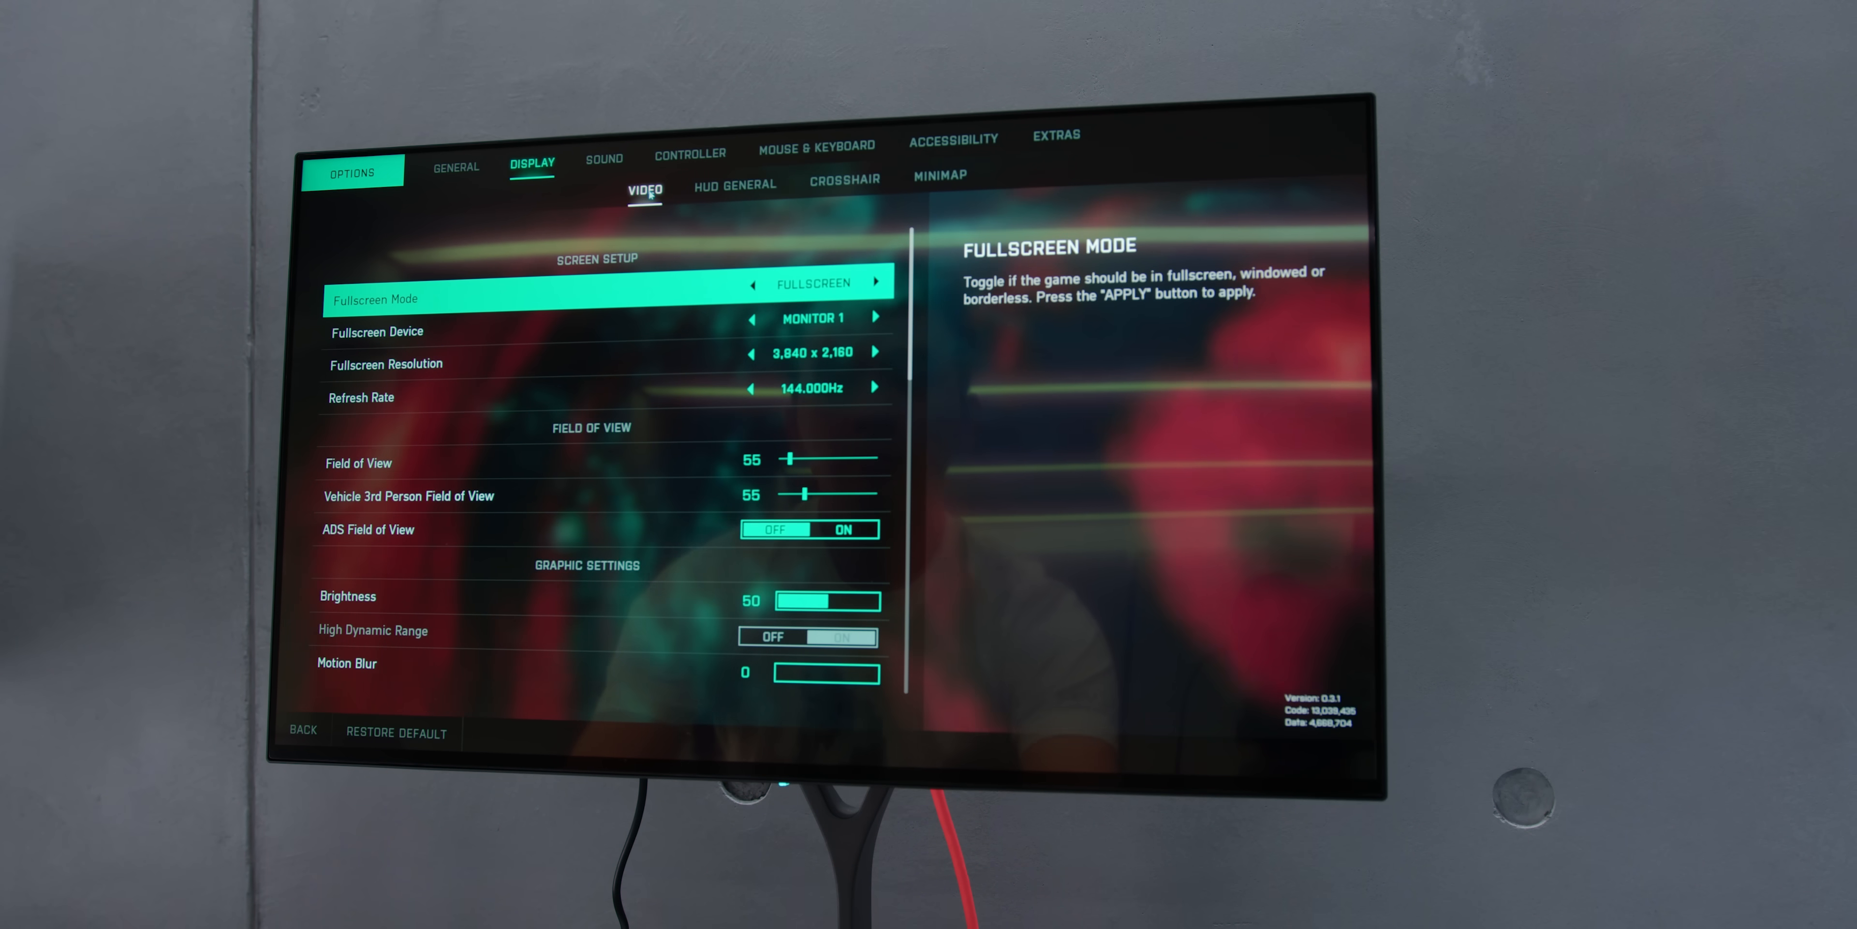
Select the r/Monitors search results for 'eve spectrum' on Reddit.
{"action": "left_click", "coordinate": [843, 180]}
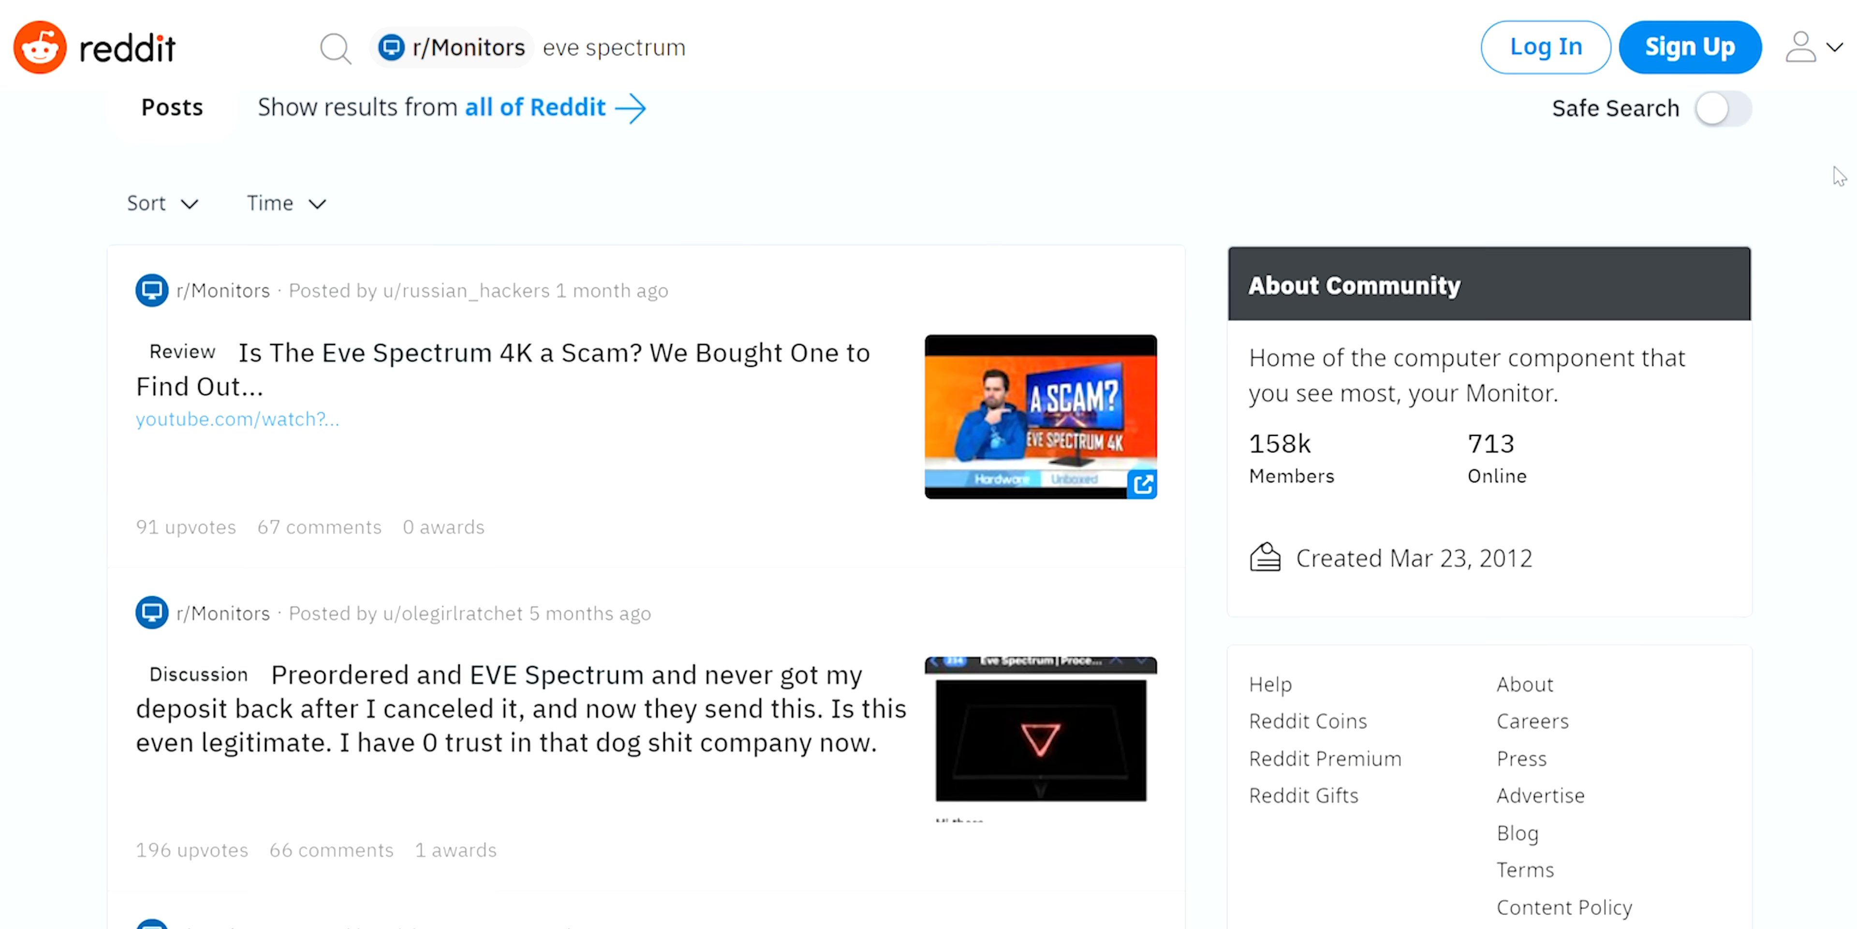
Scroll down the r/Monitors 'eve spectrum' results toward the Eve community glossy 4K thread.
{"action": "scroll", "scroll_direction": "down", "scroll_amount": 3}
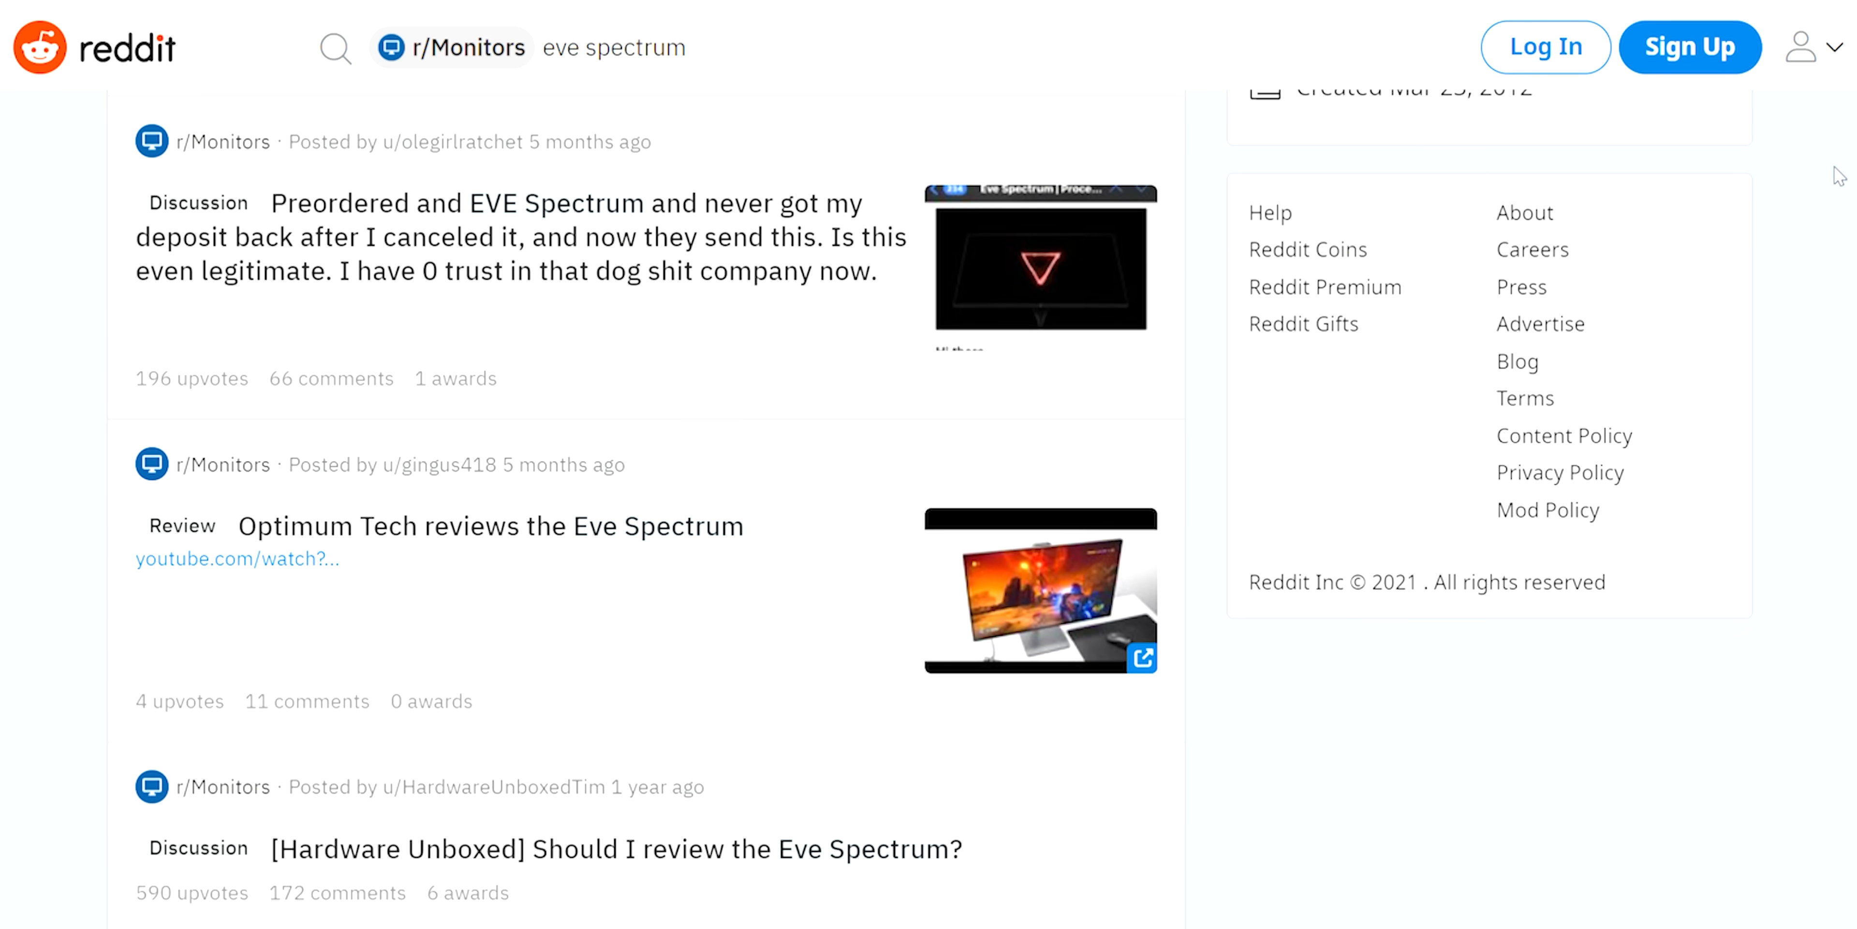
{"action": "scroll", "scroll_direction": "down", "scroll_amount": 3}
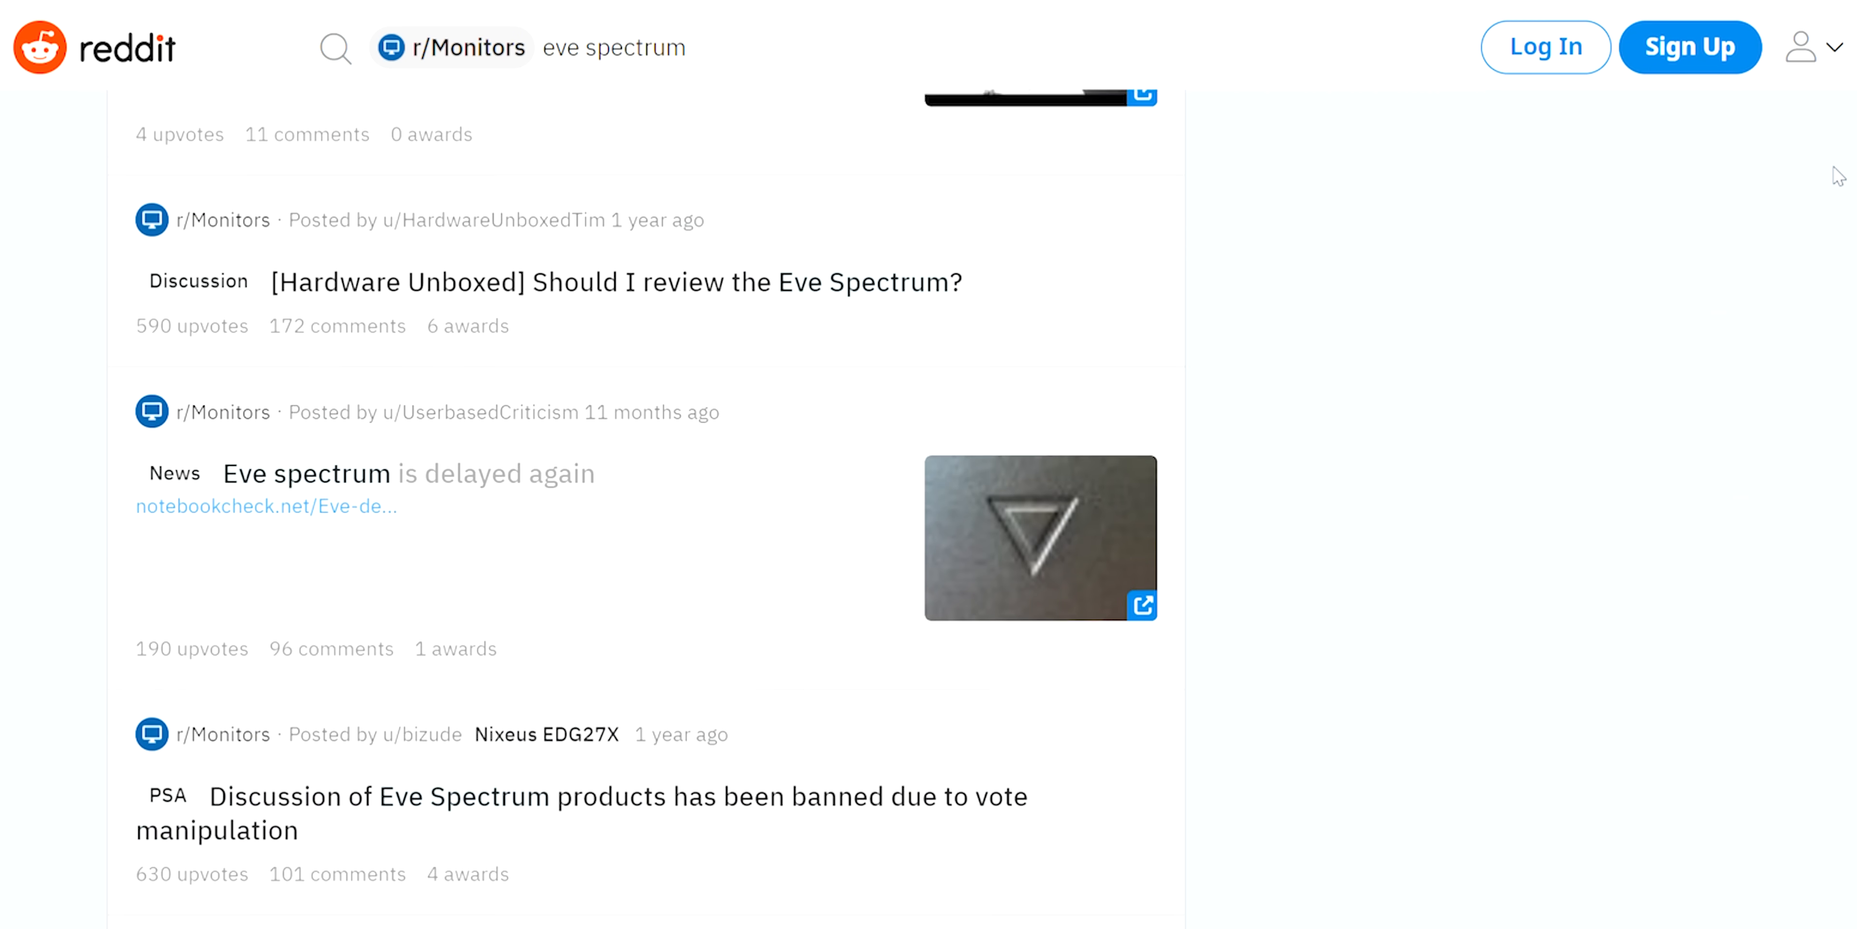
{"action": "scroll", "scroll_direction": "down", "scroll_amount": 3}
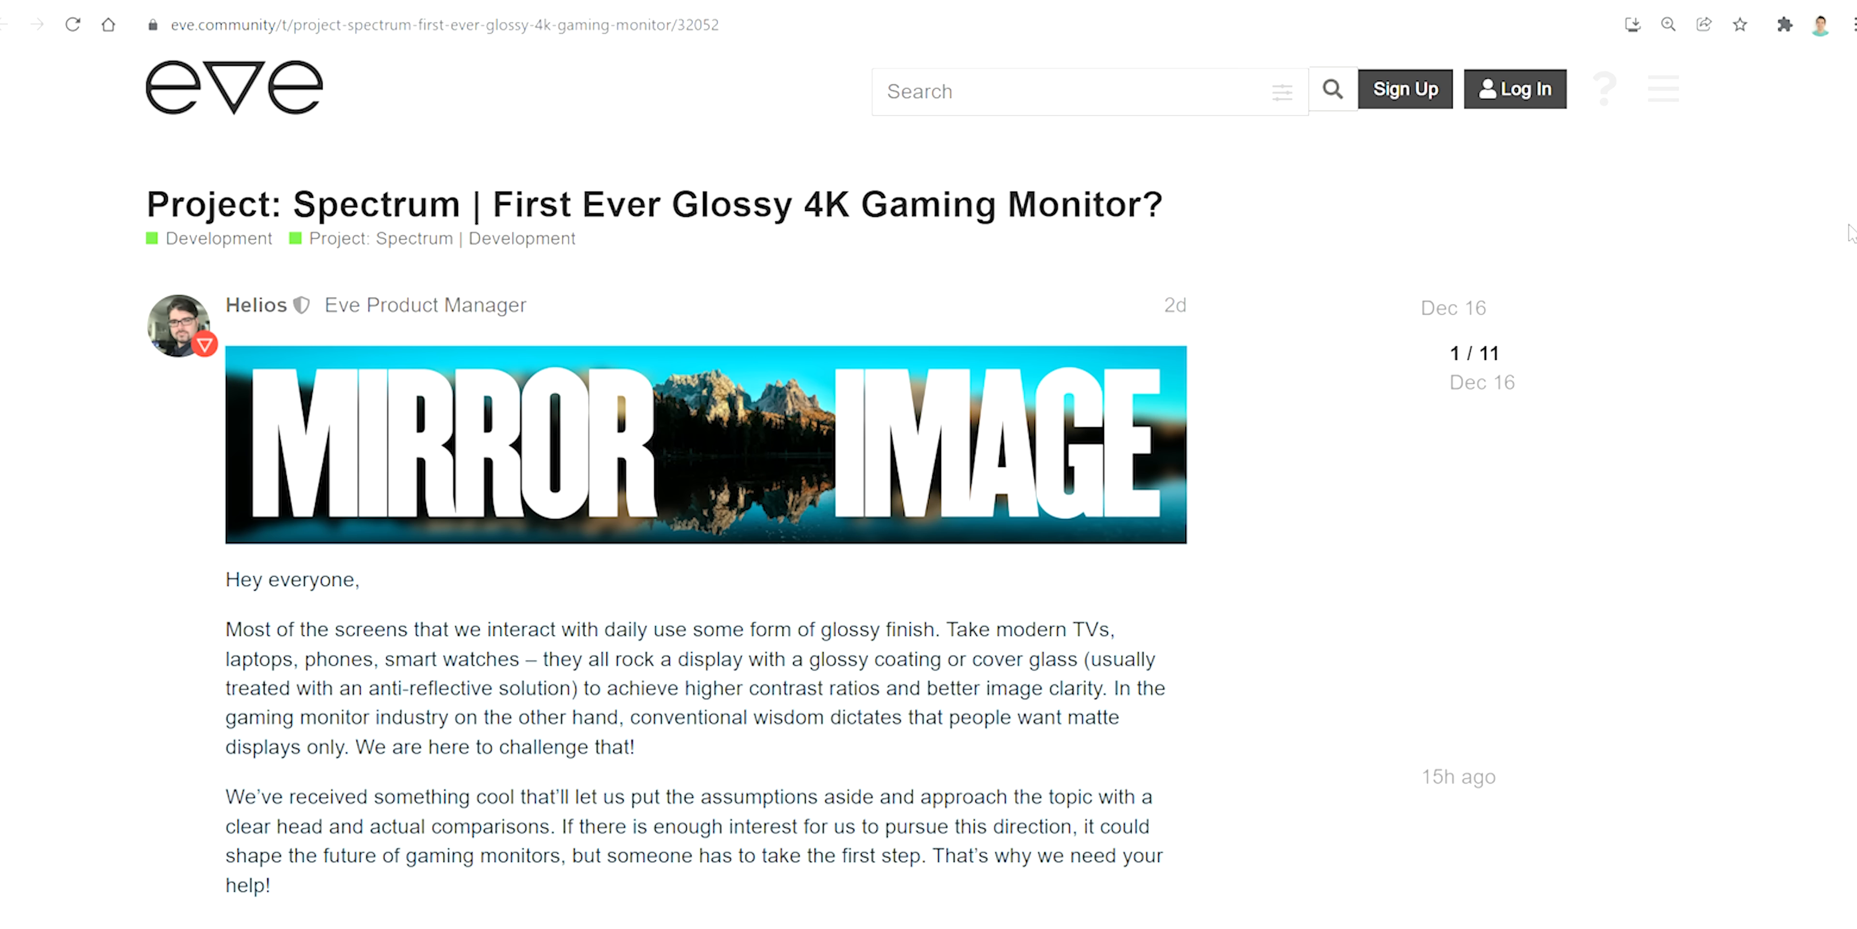
Scroll the forum post to the side-by-side matte versus glossy photo above 'Our Findings So Far'.
{"action": "scroll", "scroll_direction": "down", "scroll_amount": 3}
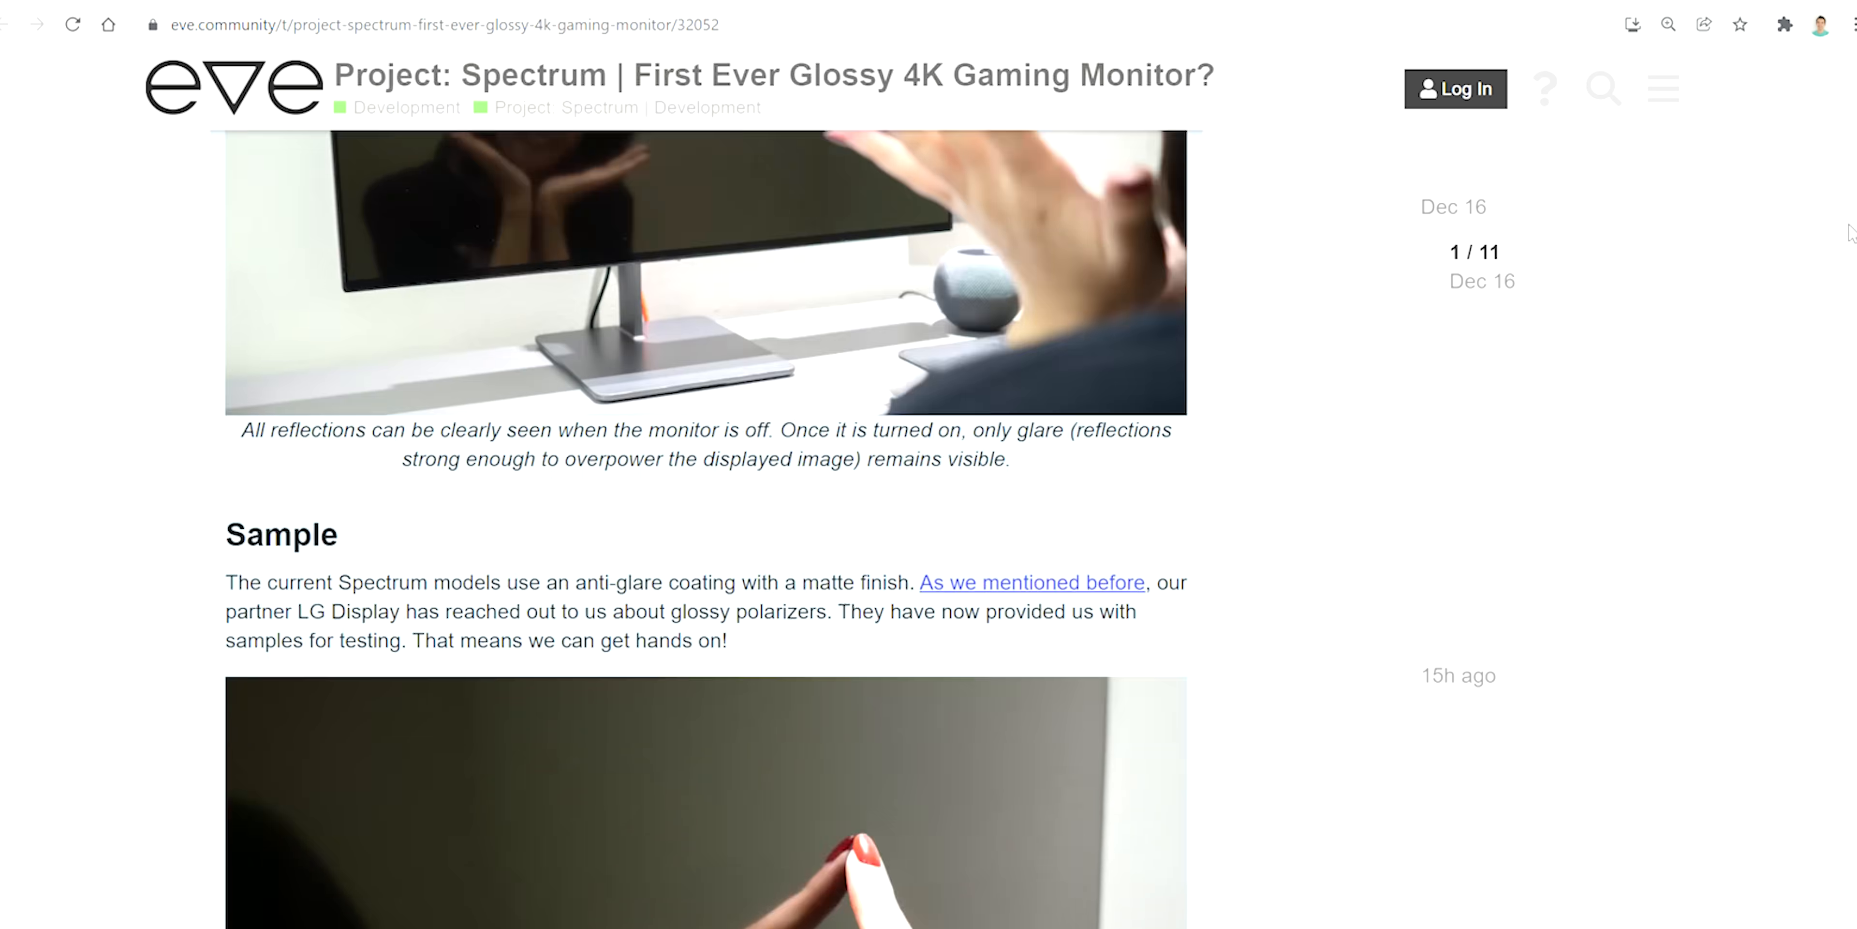
{"action": "scroll", "scroll_direction": "down", "scroll_amount": 3}
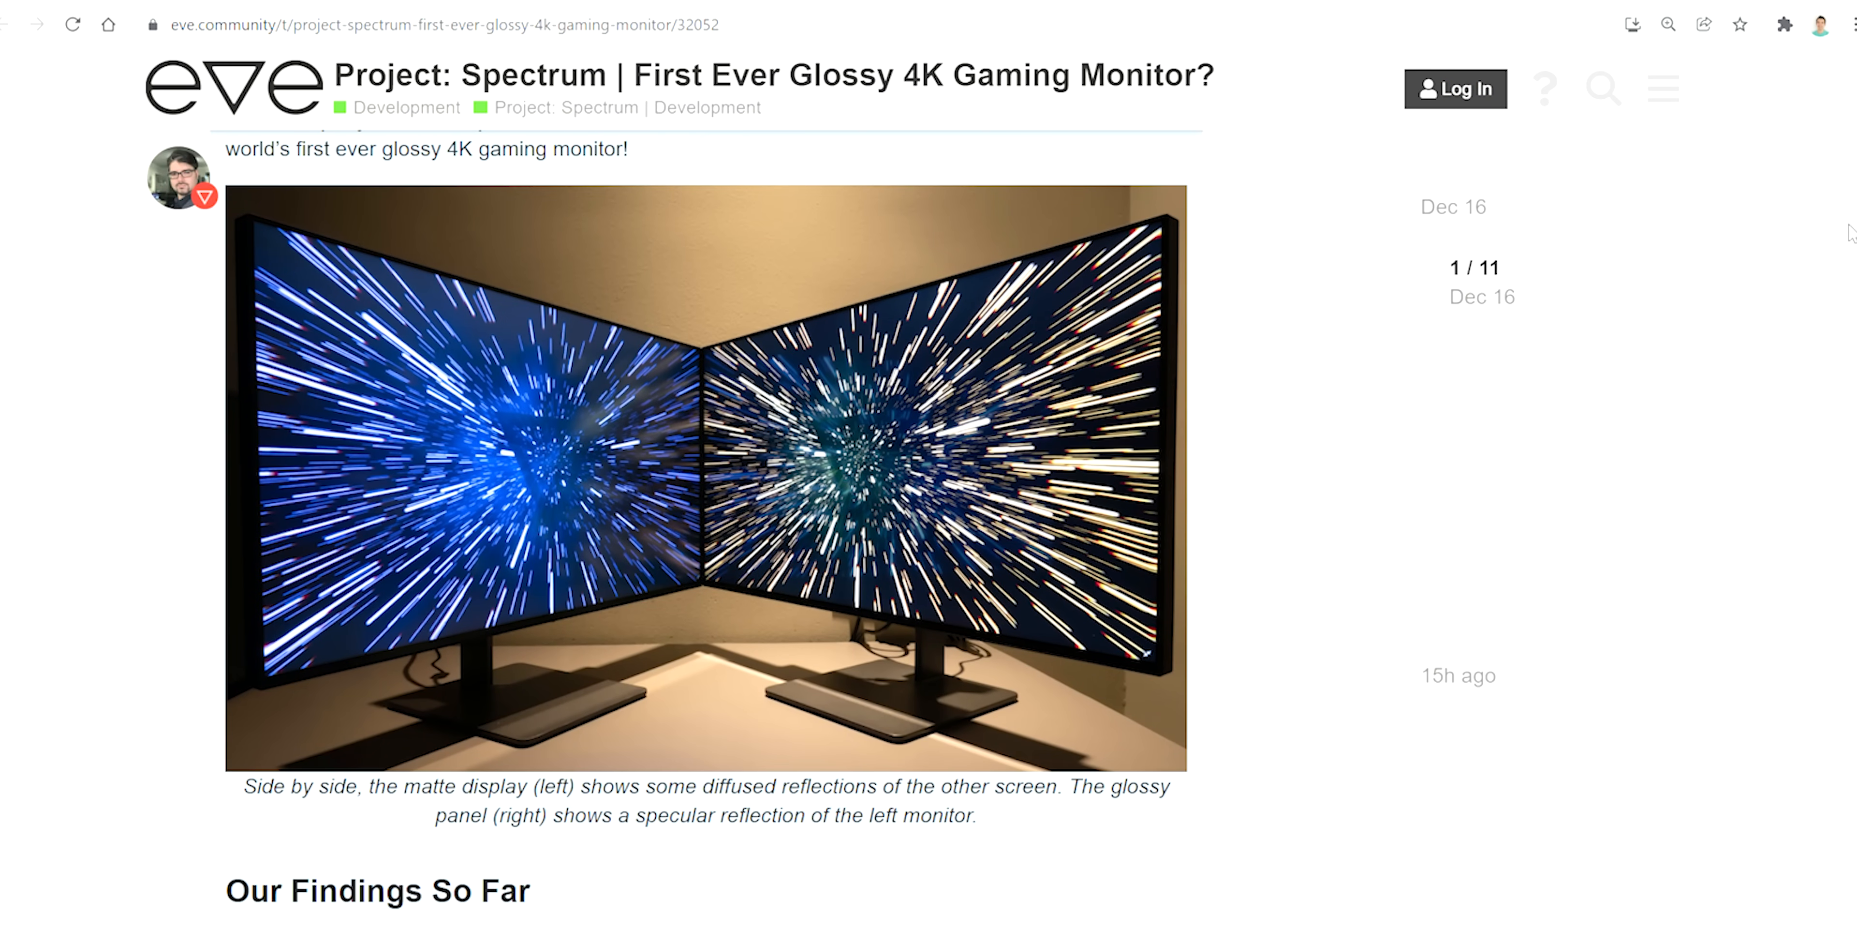